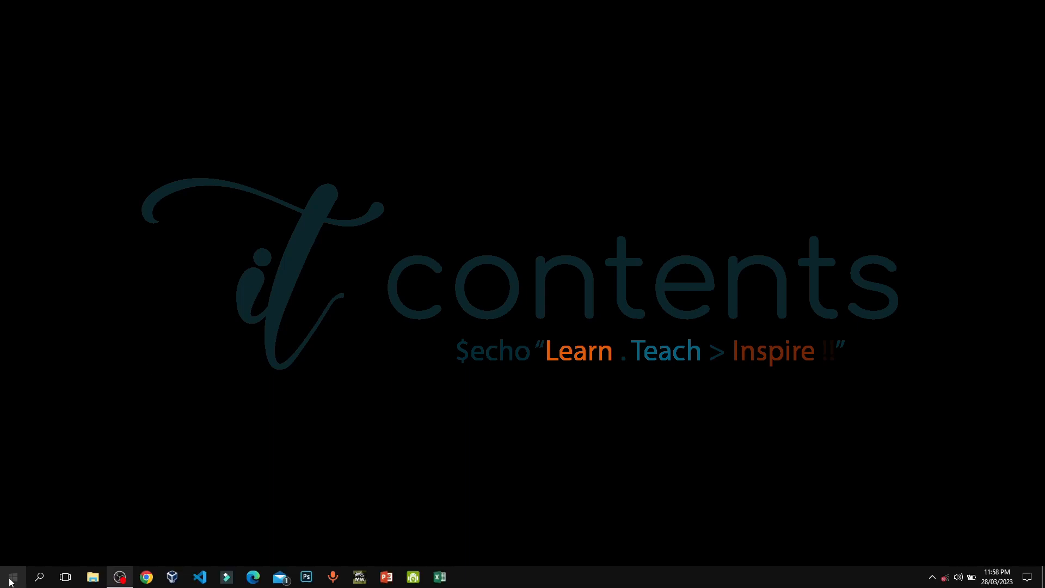
- Open Device Manager from the Start button's right-click quick menu
right_click(9, 576)
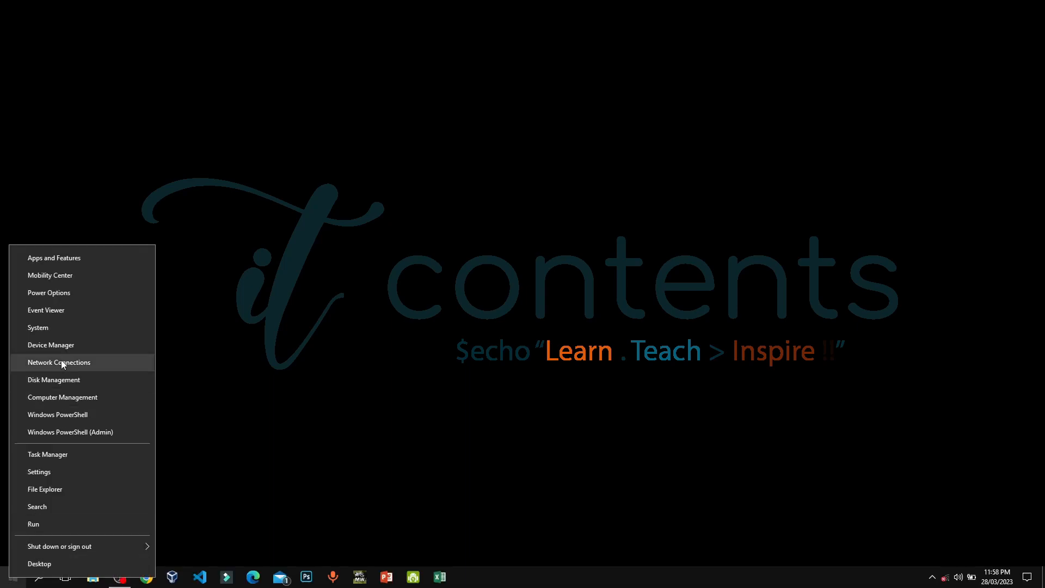
left_click(51, 345)
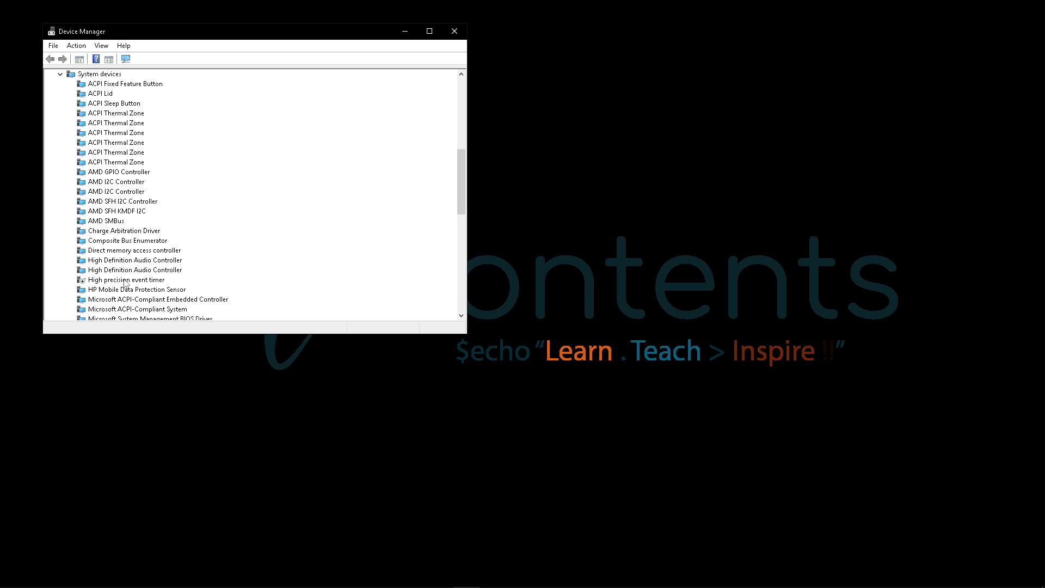
- Check High precision event timer's properties show it disabled (Code 22), closing without changes
right_click(126, 279)
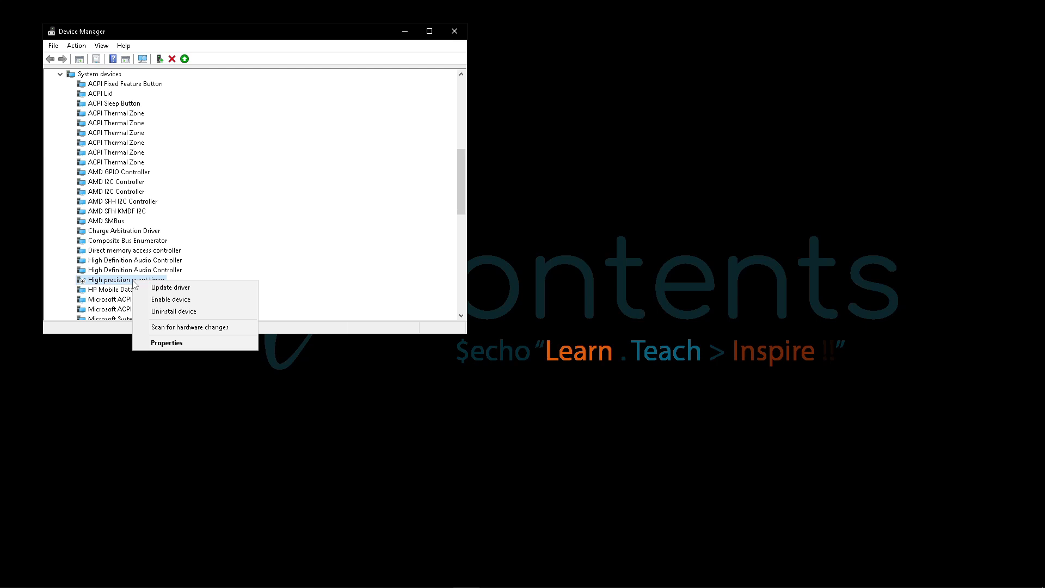
left_click(166, 342)
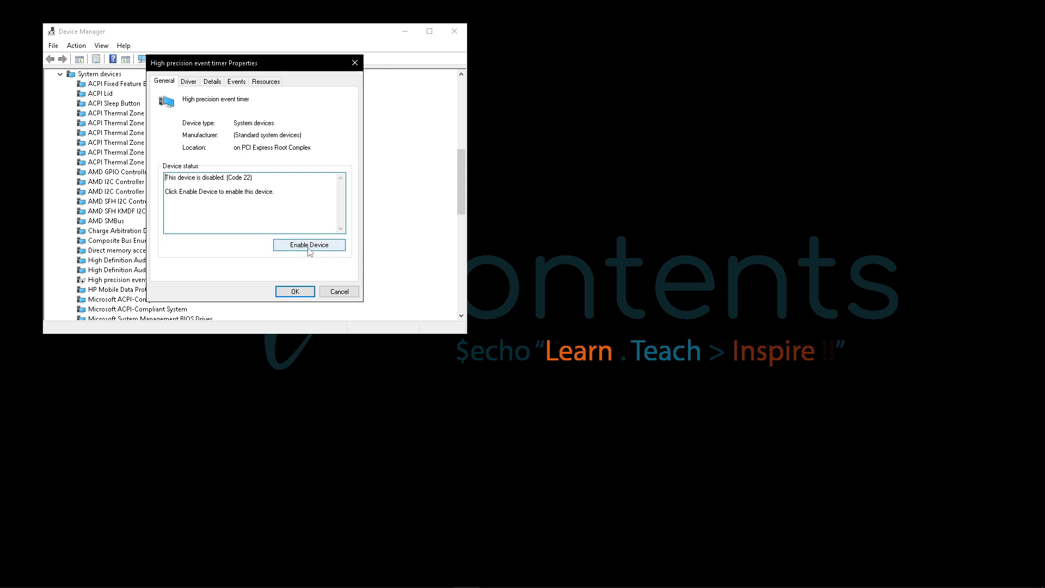
mouse_move(296, 243)
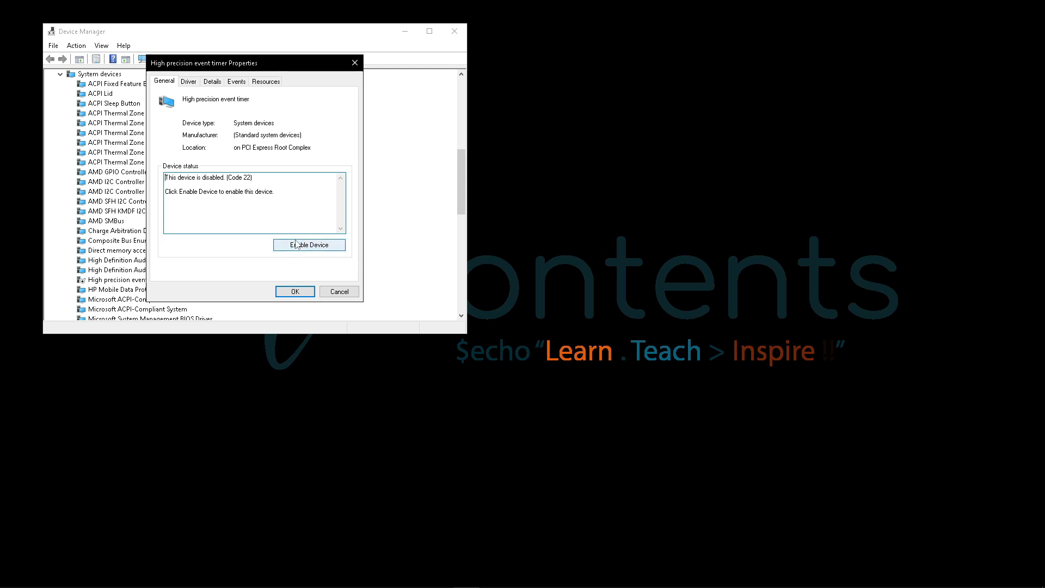
mouse_move(308, 258)
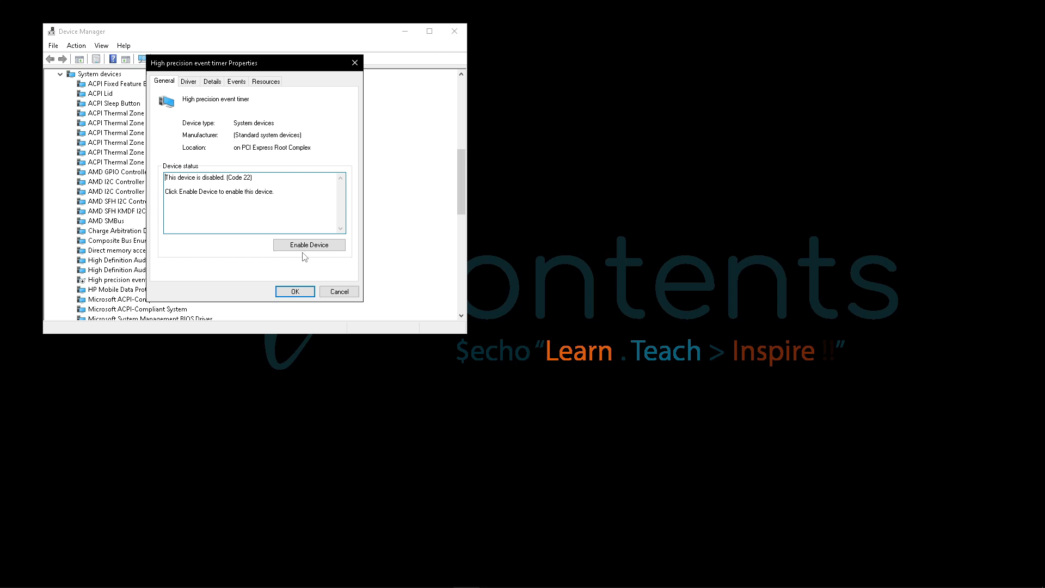
mouse_move(339, 291)
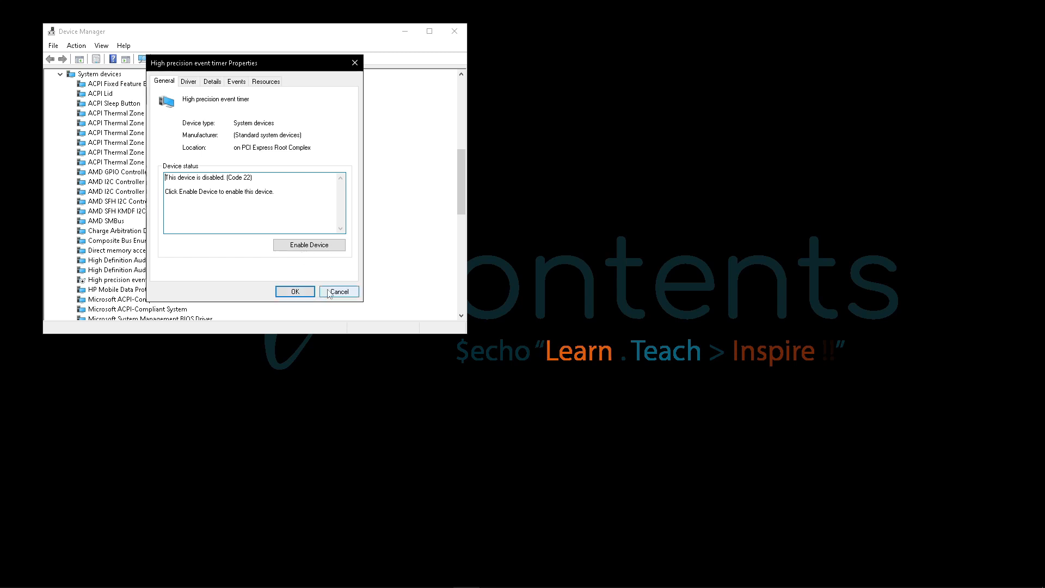
left_click(339, 291)
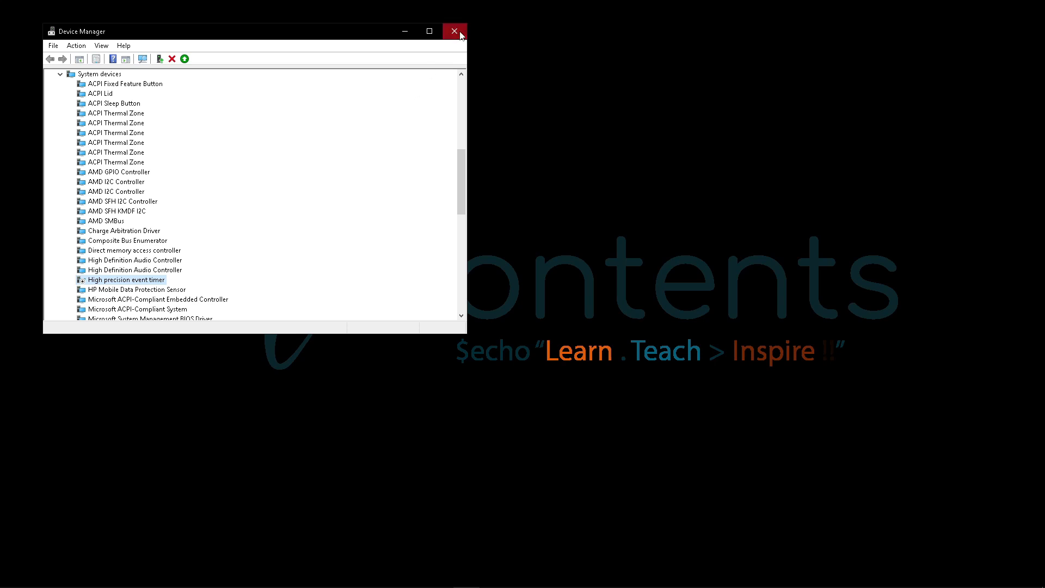
- Close Device Manager and open Task Manager from the Start quick menu
left_click(454, 32)
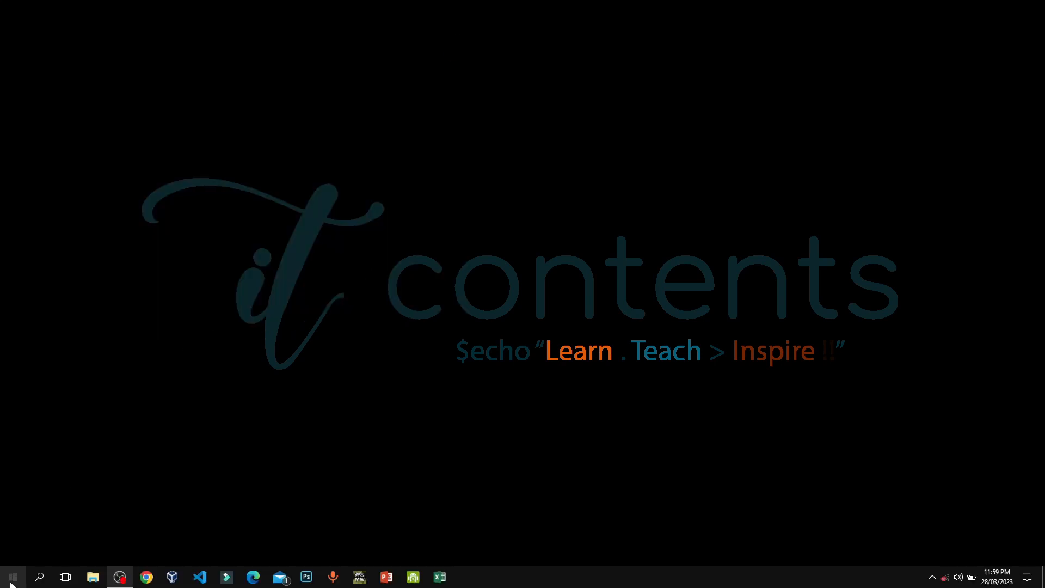
right_click(12, 577)
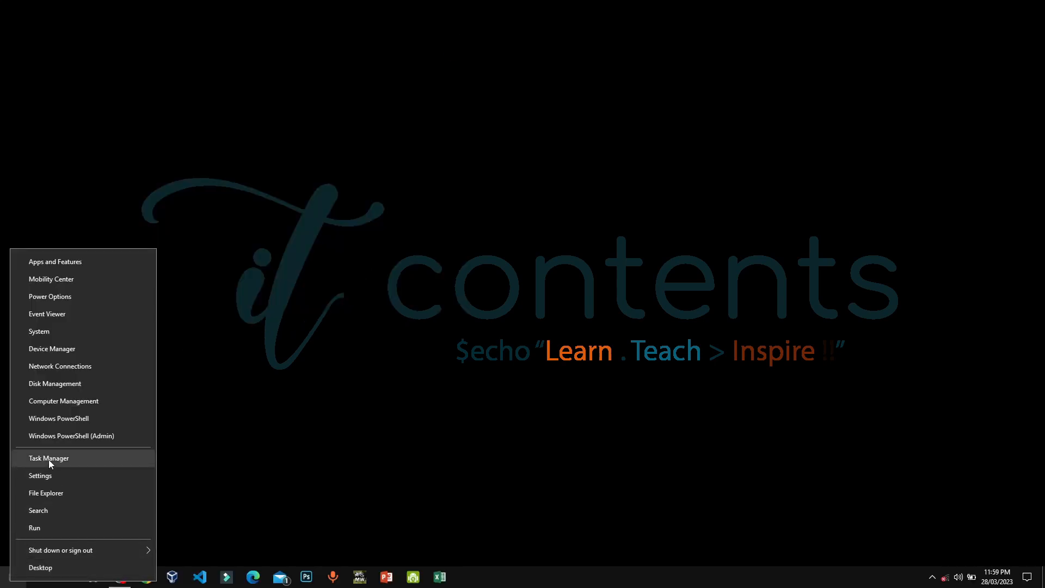
left_click(48, 458)
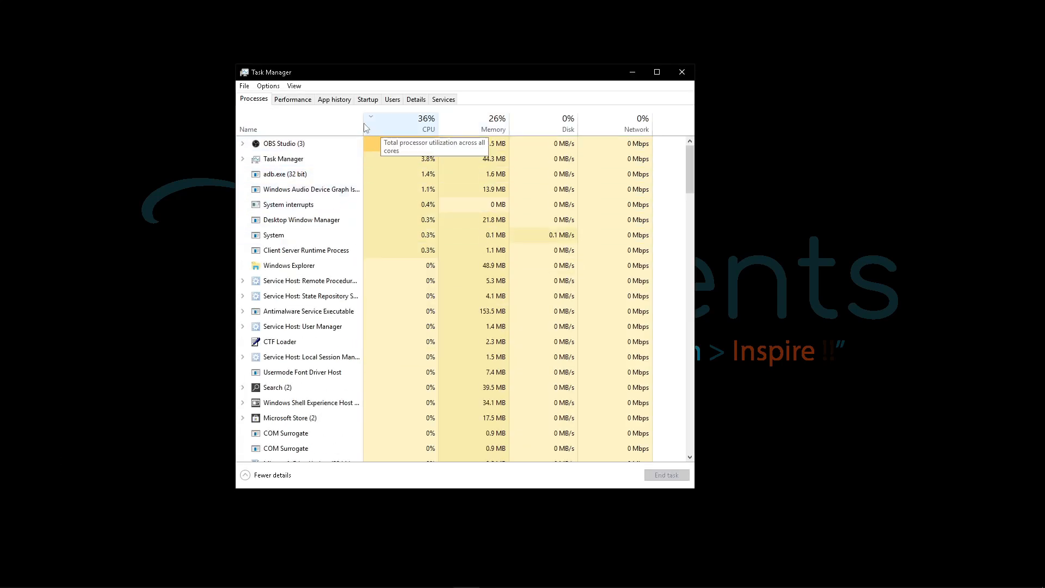
- Review the Startup tab entries, including Program and NiceTaskbar Startup Task
left_click(367, 99)
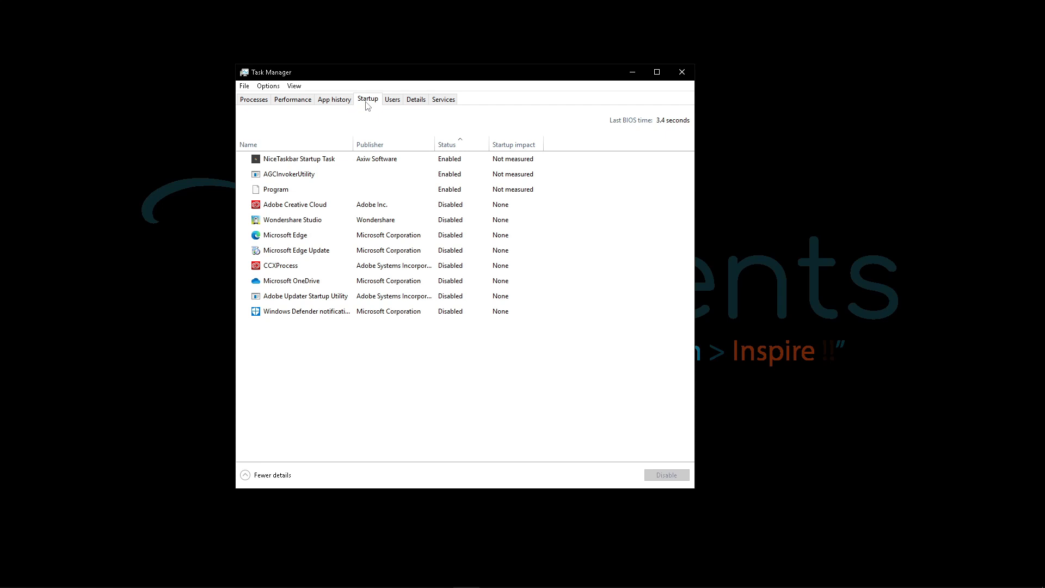
left_click(305, 296)
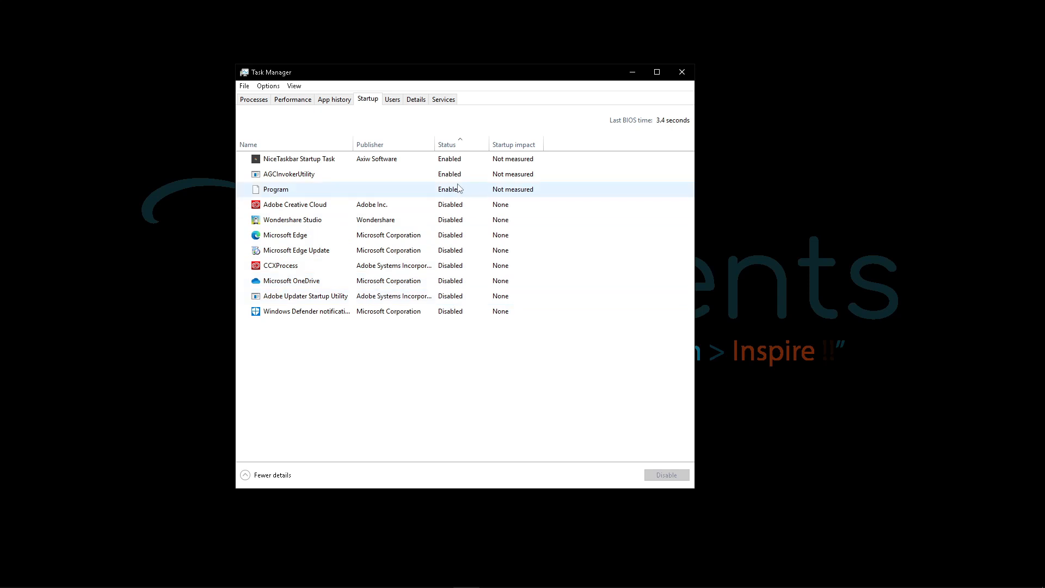
left_click(298, 158)
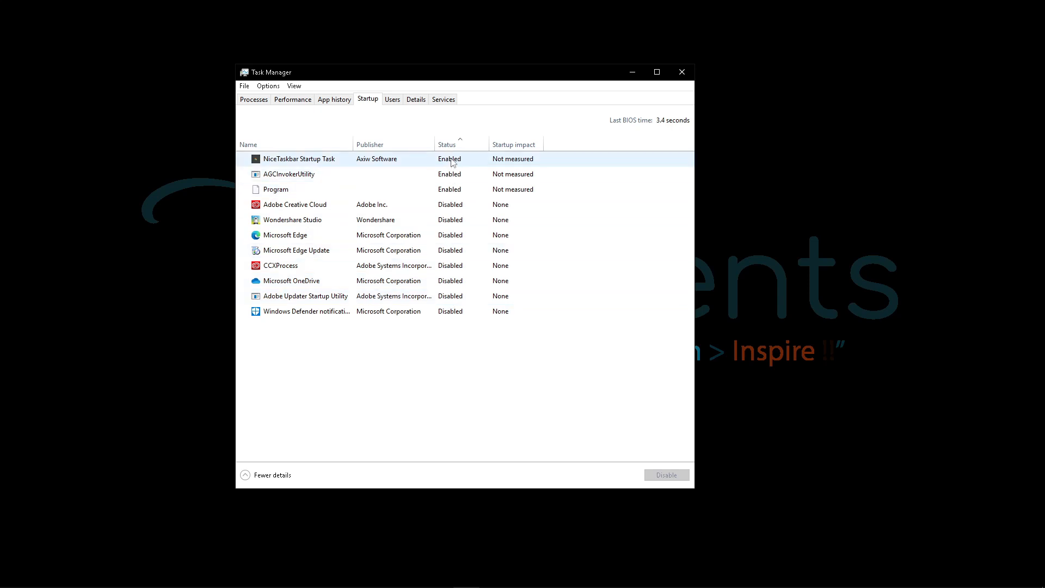
left_click(275, 189)
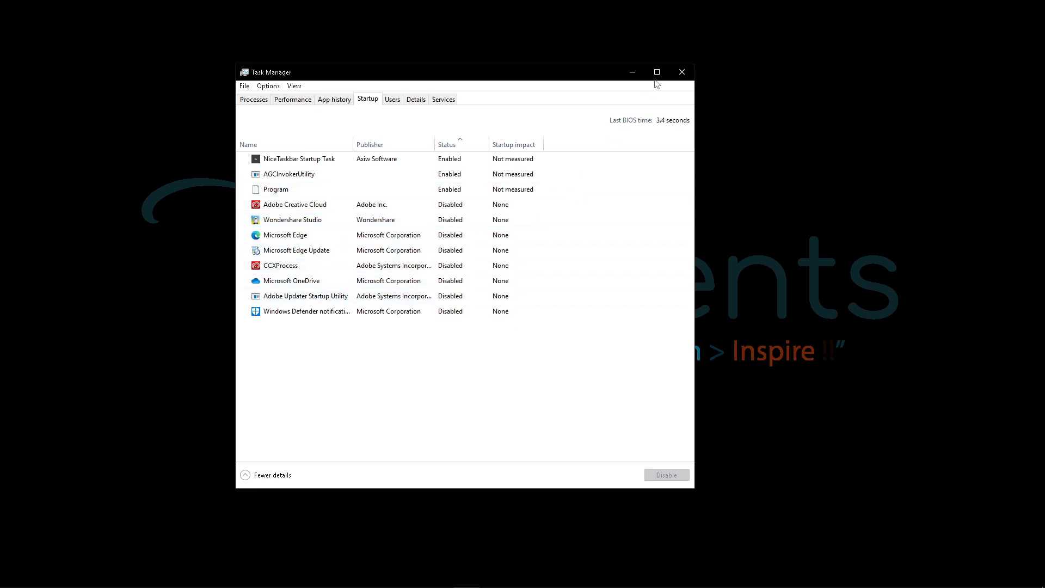
- Close Task Manager, launch Google Chrome, and go to its Settings page
left_click(681, 71)
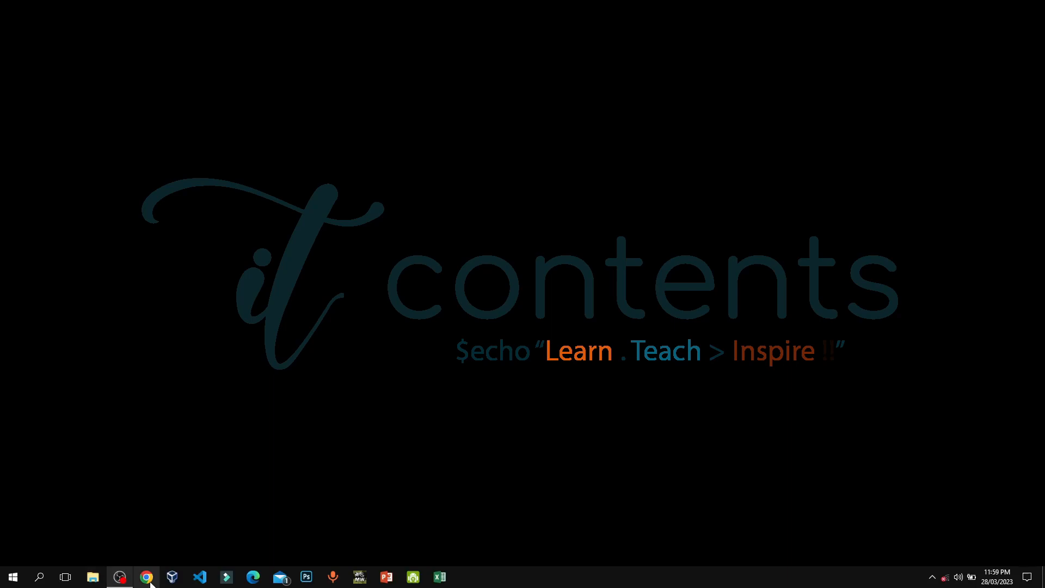
left_click(146, 576)
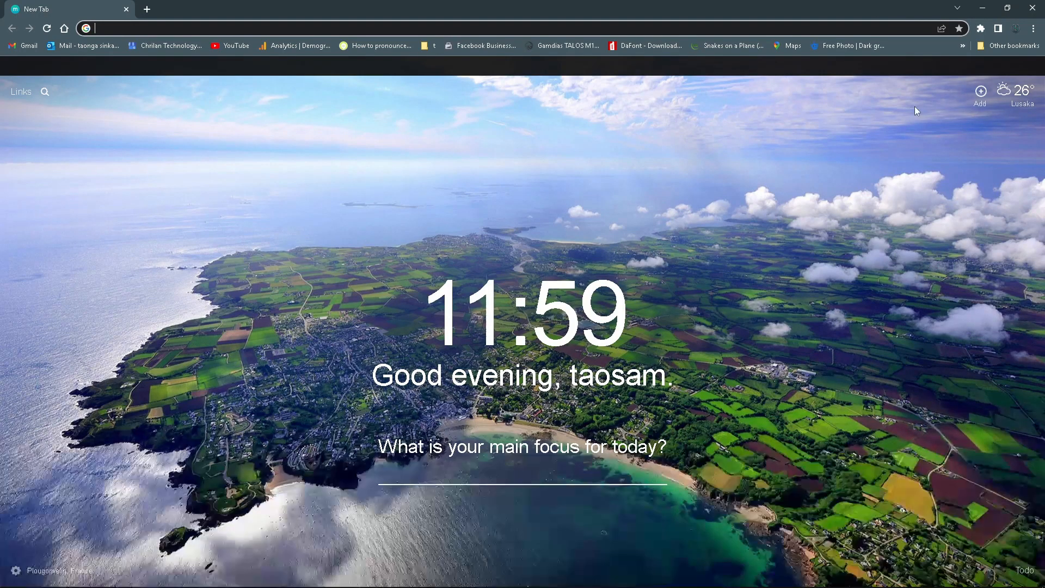
left_click(1034, 29)
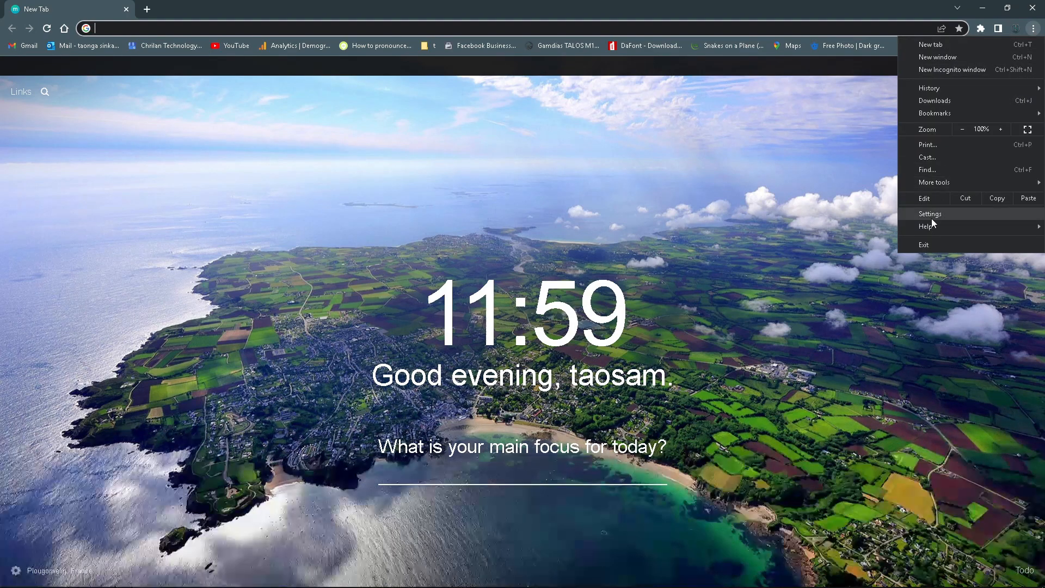
left_click(929, 213)
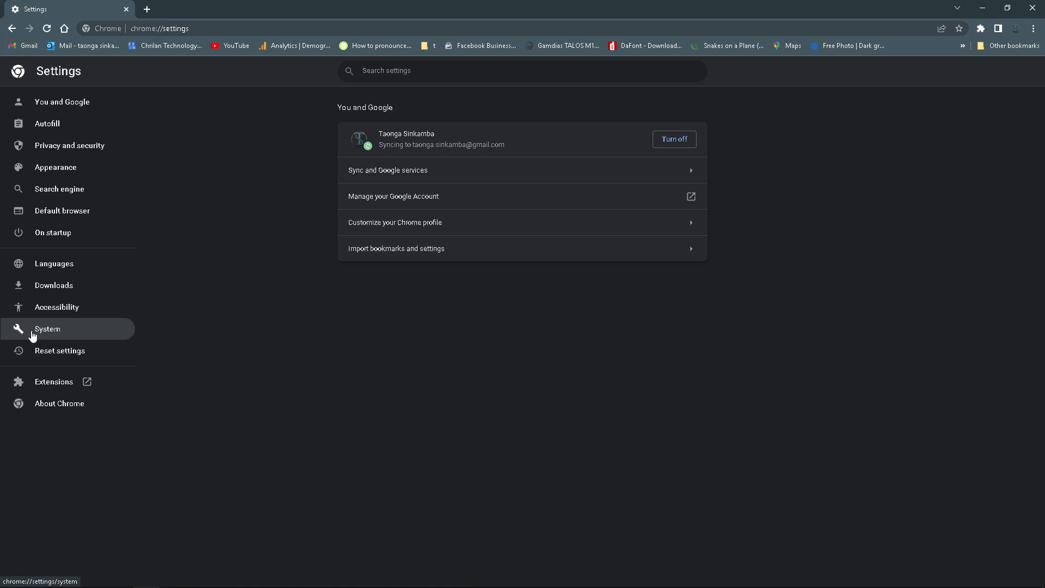
- Show Chrome's System settings to confirm background apps are switched off
left_click(47, 329)
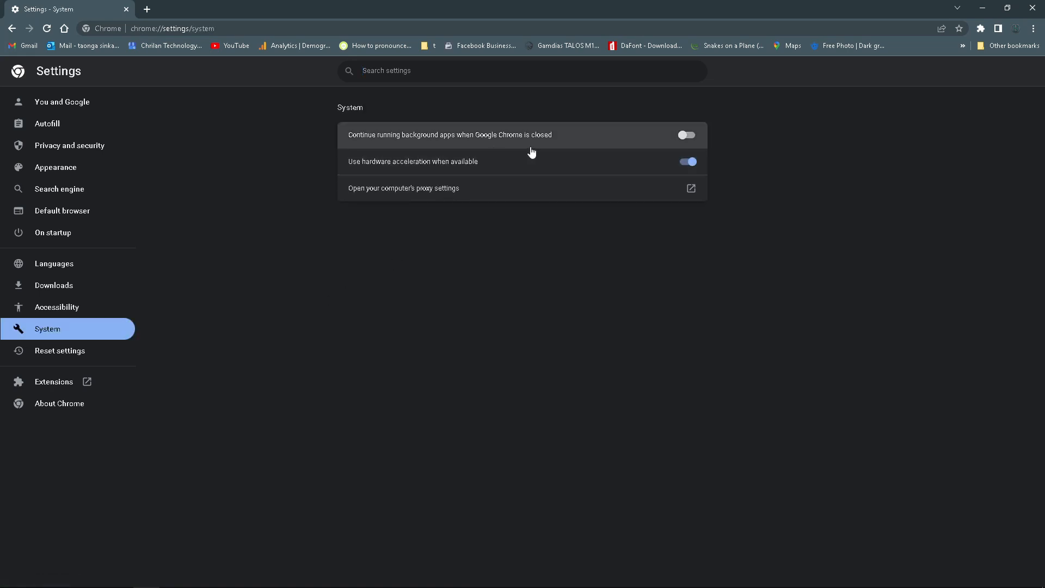
mouse_move(382, 145)
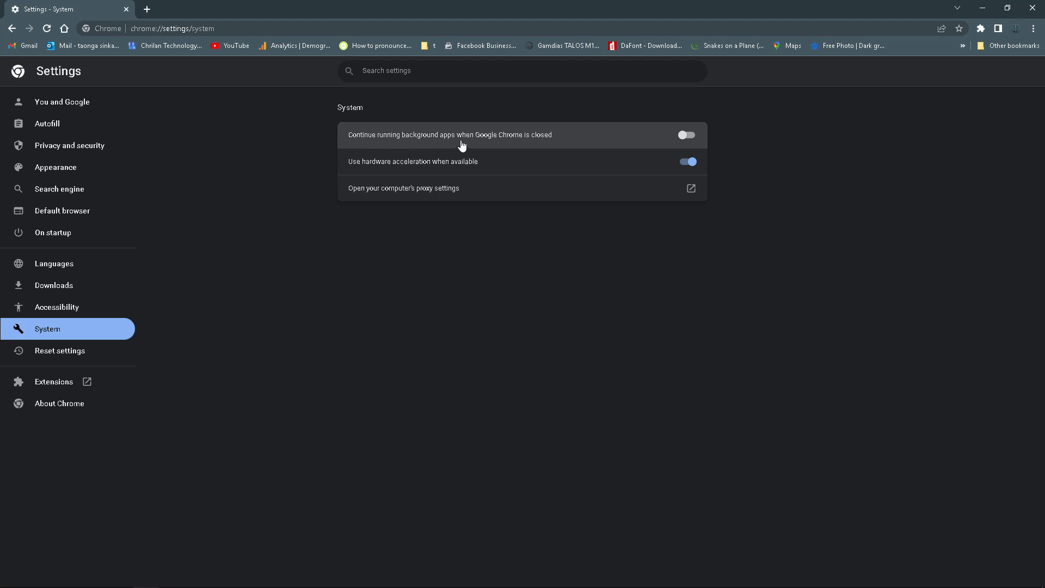
mouse_move(543, 140)
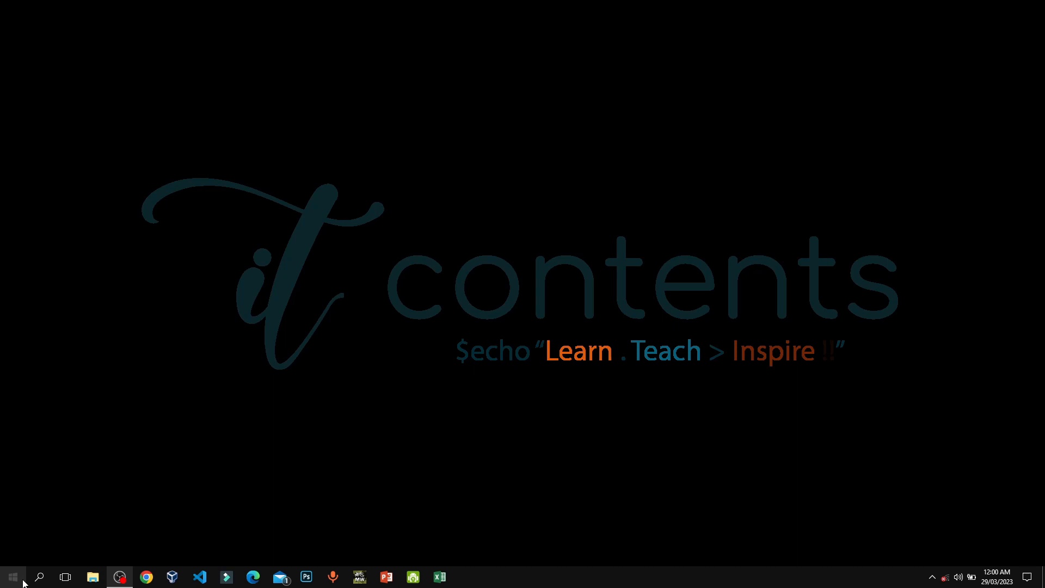
- Search Start for 'perfo' and open Edit power plan for My Custom Plan 1
left_click(12, 576)
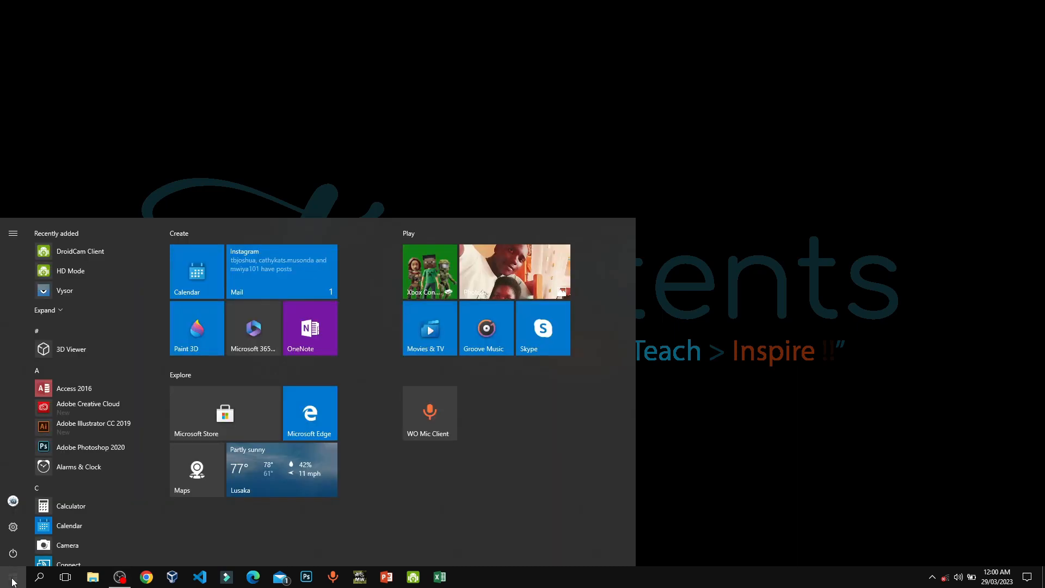
type("perfo")
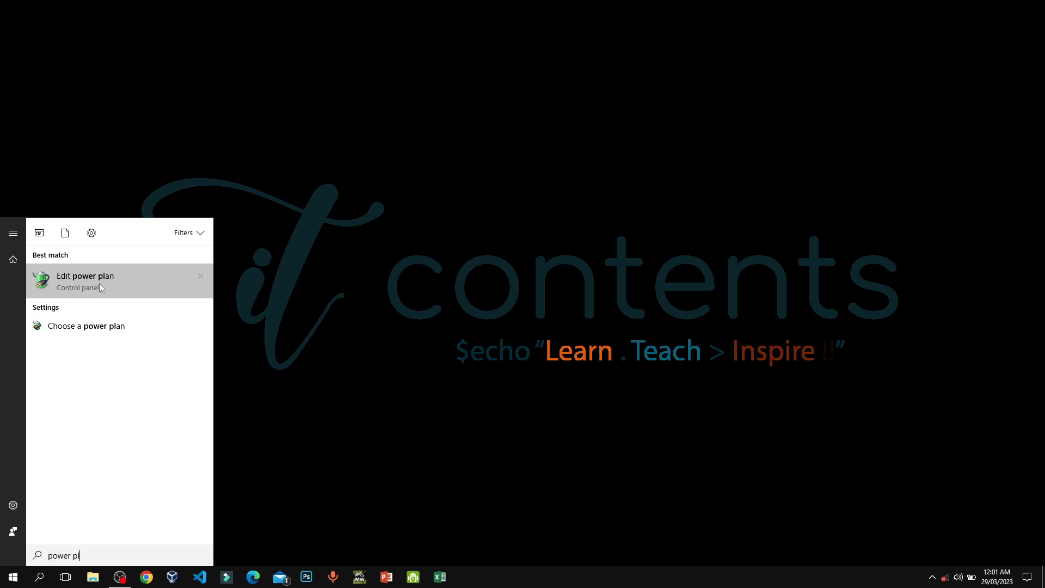
left_click(85, 275)
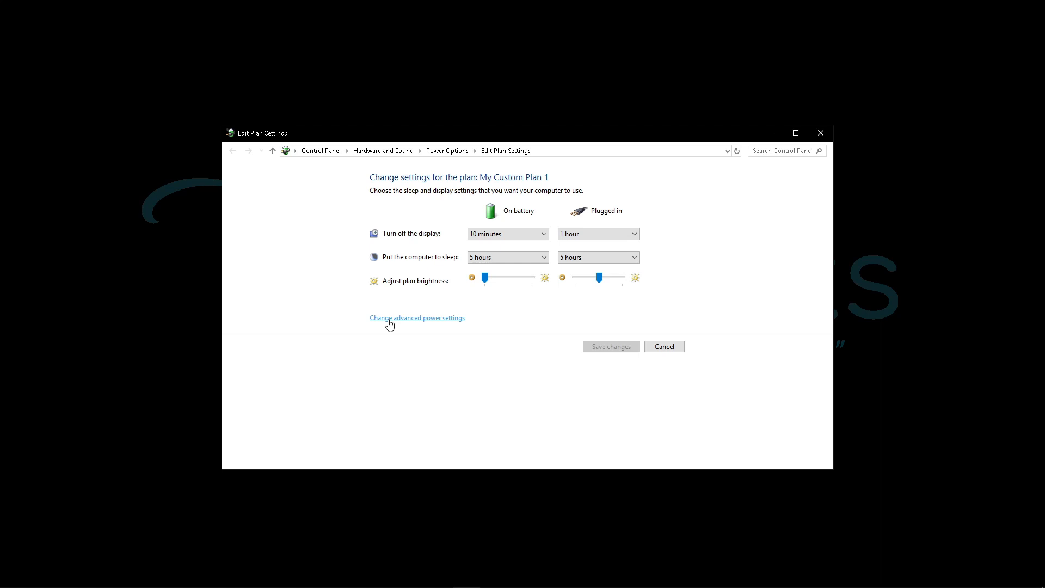
- Open 'Change advanced power settings' for My Custom Plan 1
left_click(416, 317)
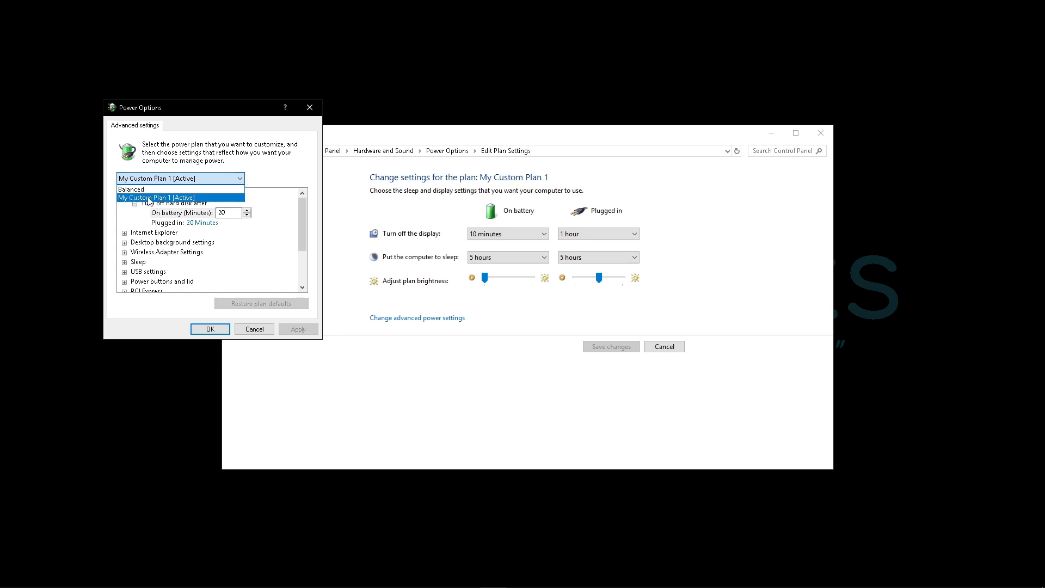
mouse_move(147, 190)
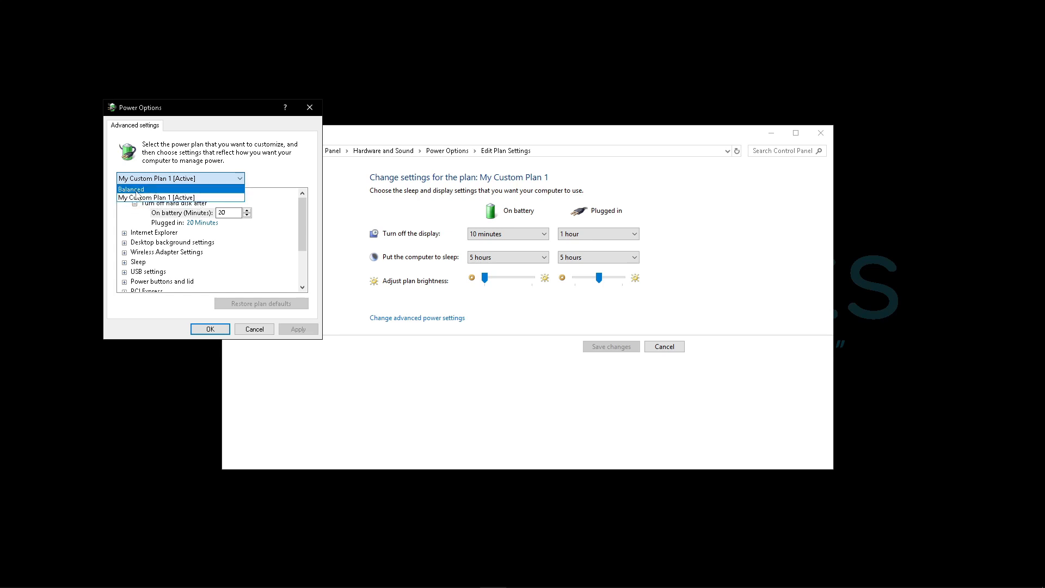